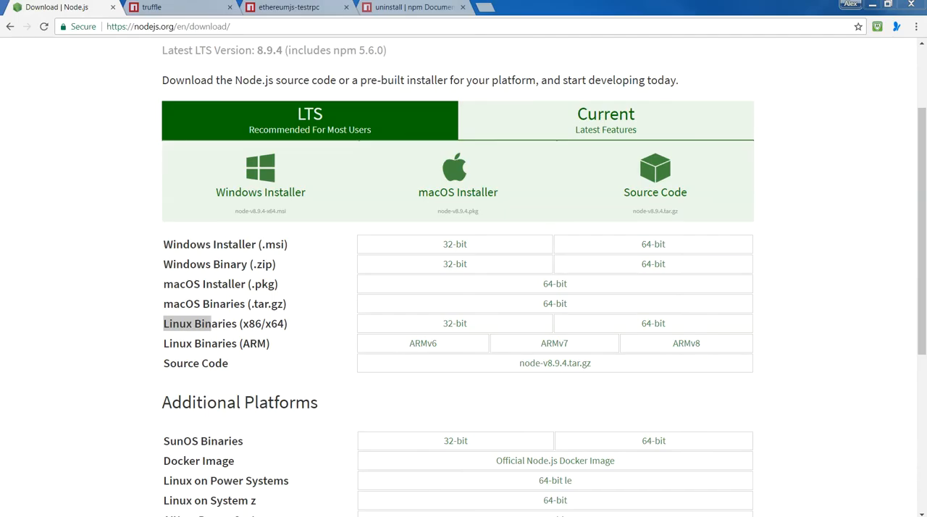
{"action": "mouse_move", "coordinate": [145, 40]}
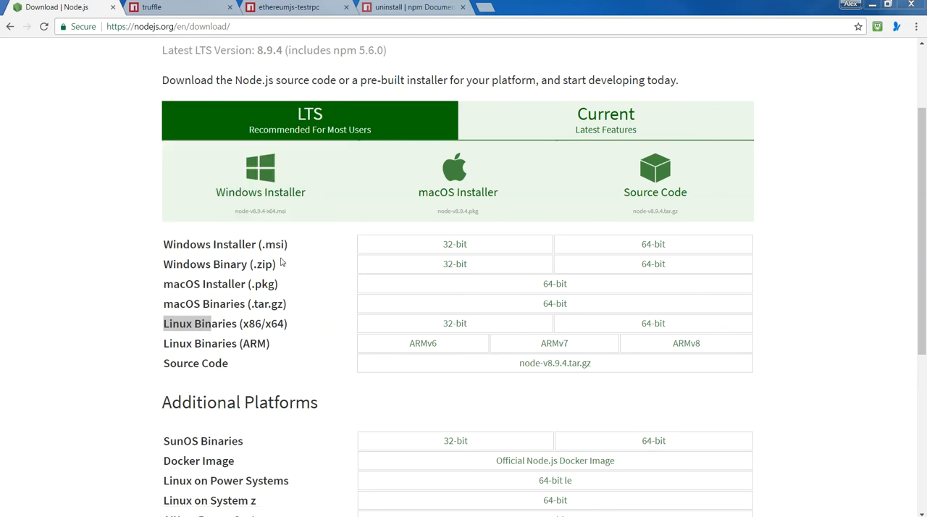
{"action": "mouse_move", "coordinate": [281, 261]}
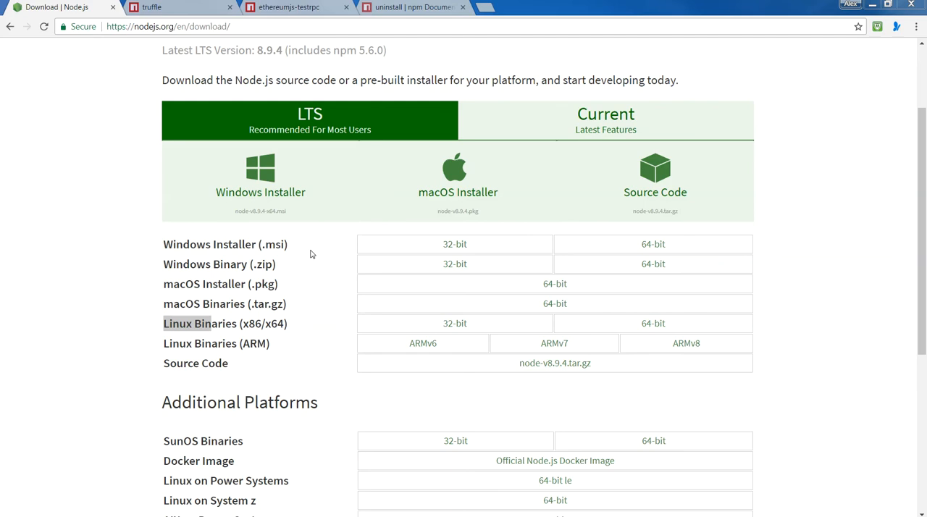
{"action": "mouse_move", "coordinate": [303, 258]}
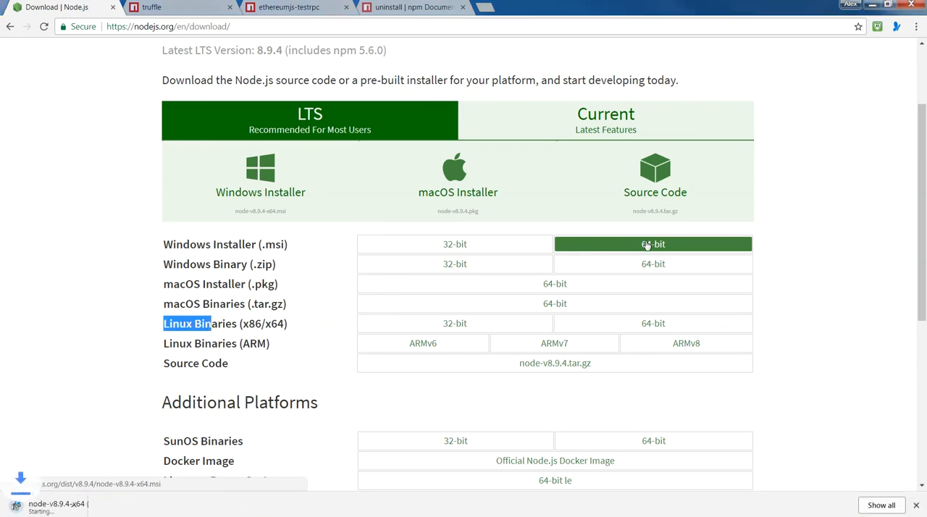
Download the 64-bit Windows .msi installer for Node.js 8.9.4 LTS and launch it.
{"action": "left_click", "coordinate": [652, 243]}
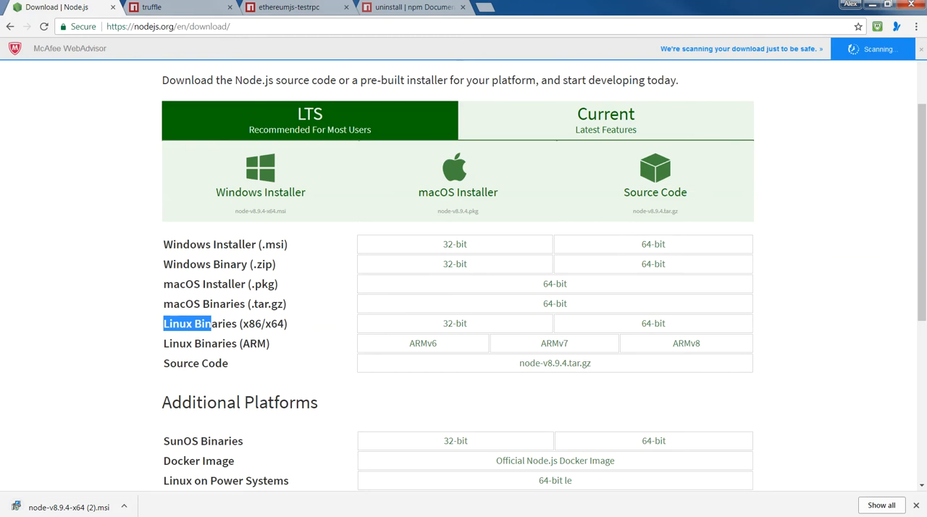
{"action": "left_click", "coordinate": [65, 507]}
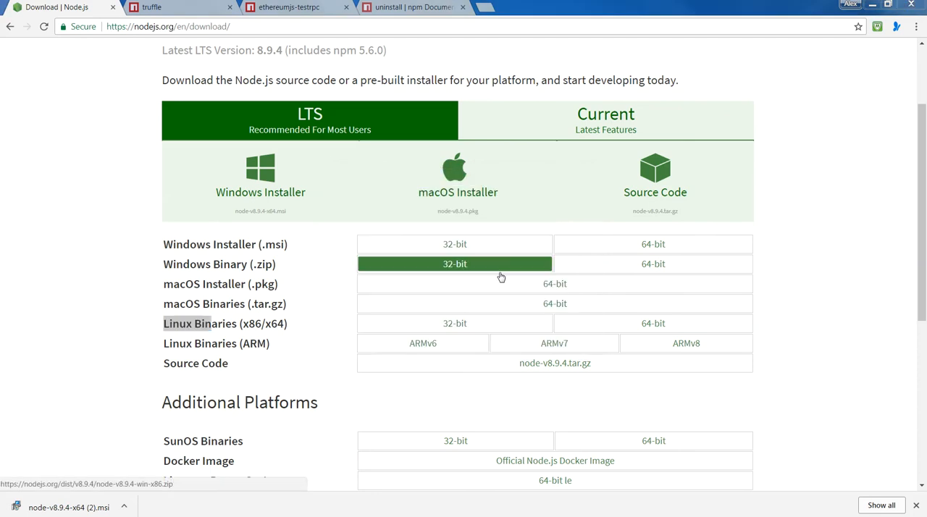
Install Node.js into C:\Program Files\nodejs\ with default features and finish the wizard.
{"action": "left_click", "coordinate": [70, 507]}
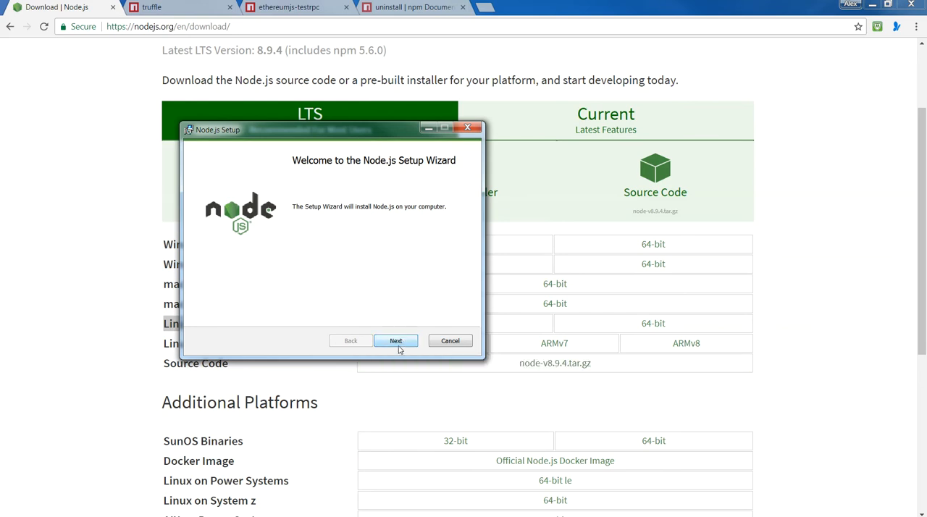
{"action": "left_click", "coordinate": [396, 340]}
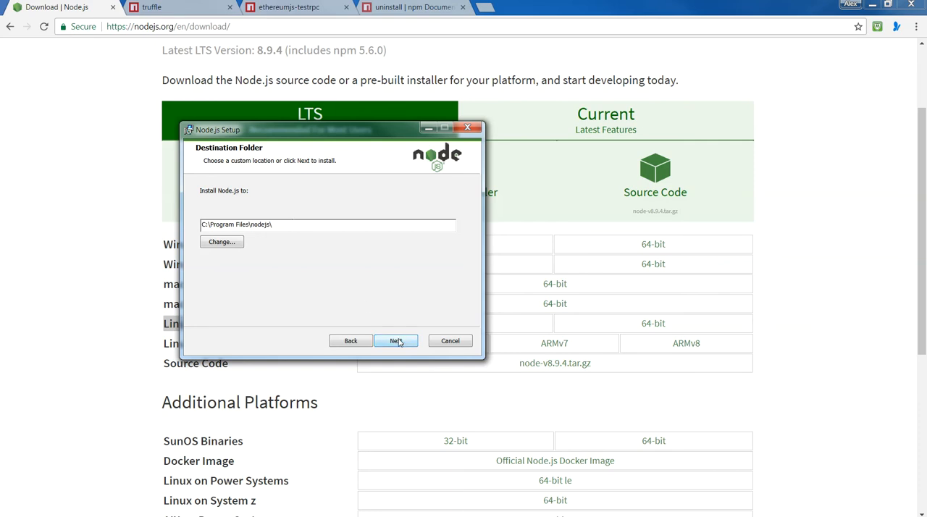
{"action": "left_click", "coordinate": [395, 341]}
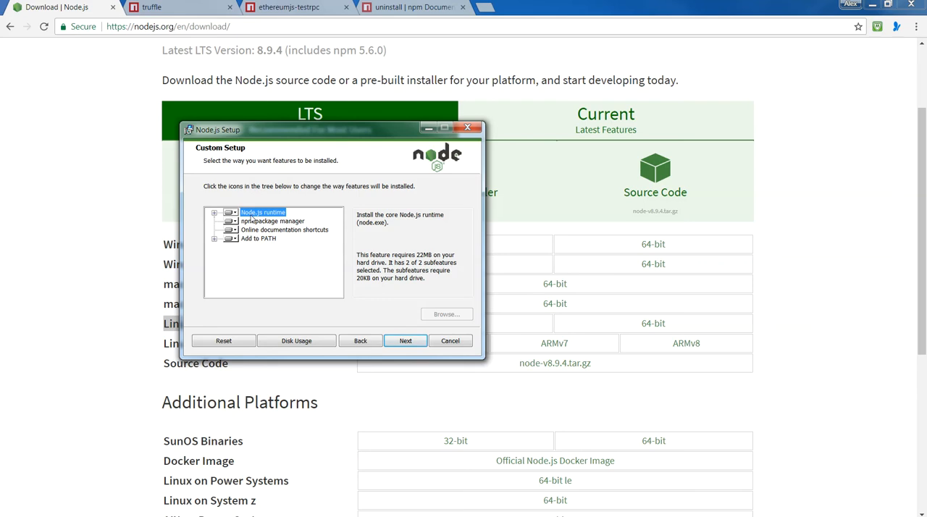
{"action": "mouse_move", "coordinate": [313, 229]}
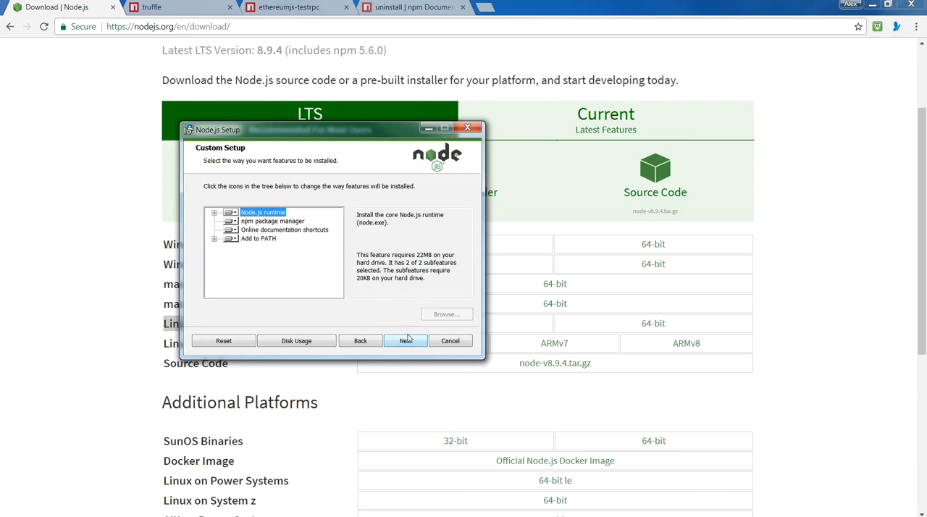
{"action": "left_click", "coordinate": [406, 340]}
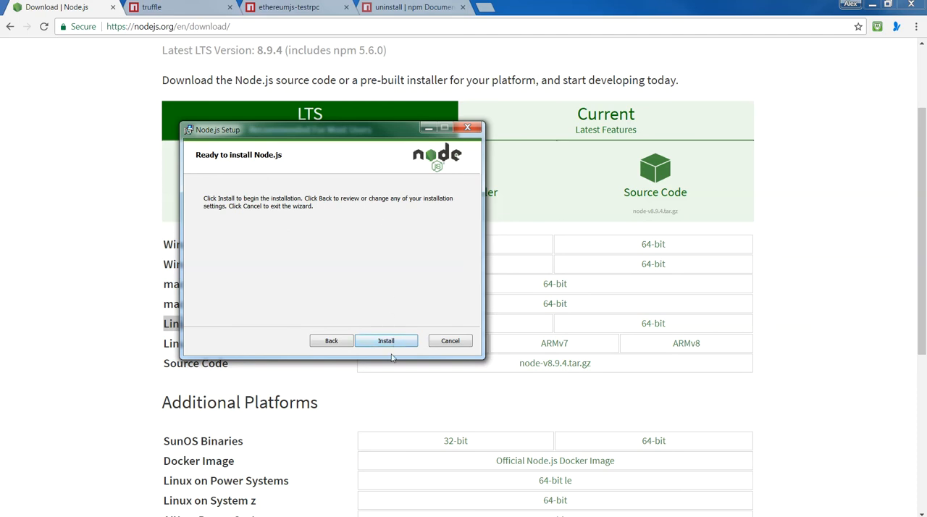
{"action": "left_click", "coordinate": [385, 340]}
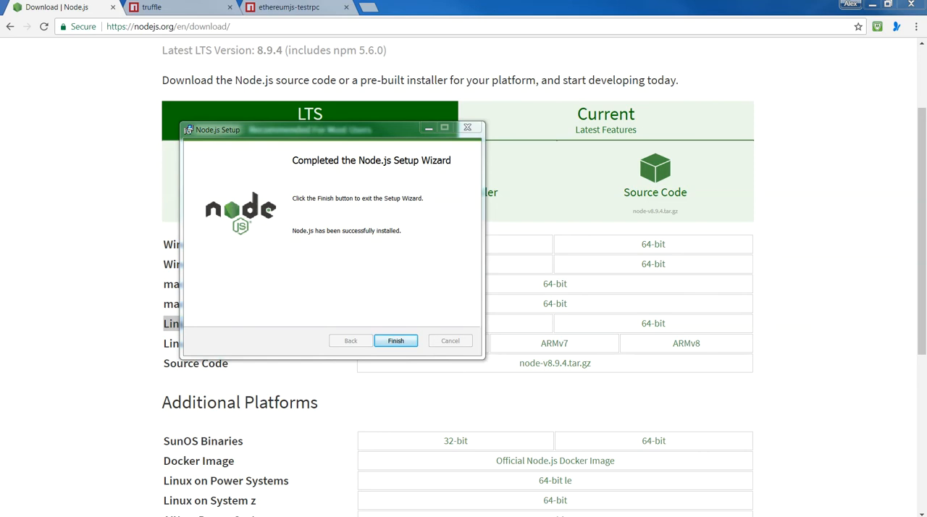
{"action": "mouse_move", "coordinate": [386, 177]}
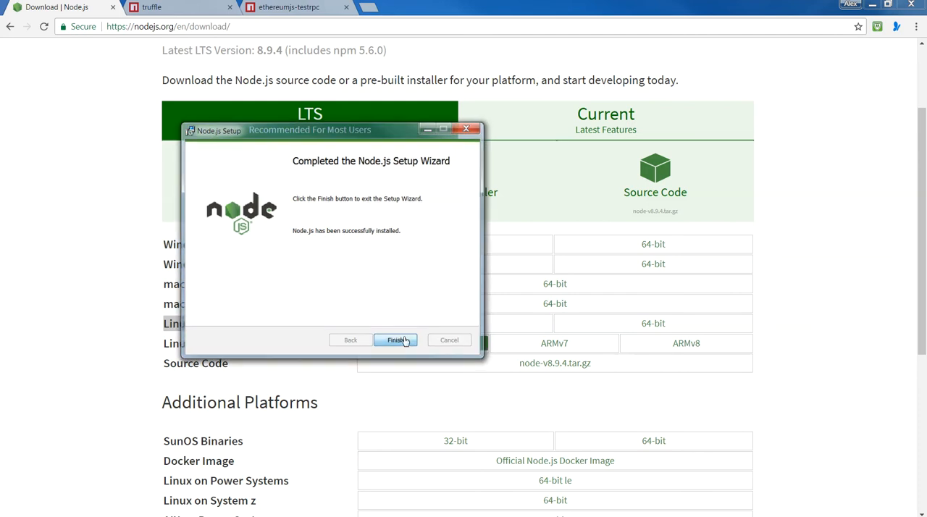
{"action": "left_click", "coordinate": [397, 339]}
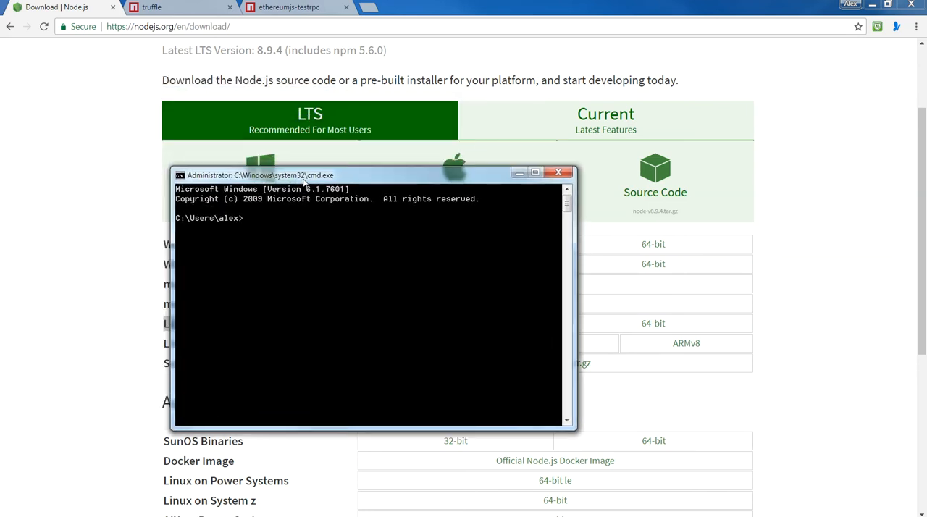
{"action": "mouse_move", "coordinate": [276, 229]}
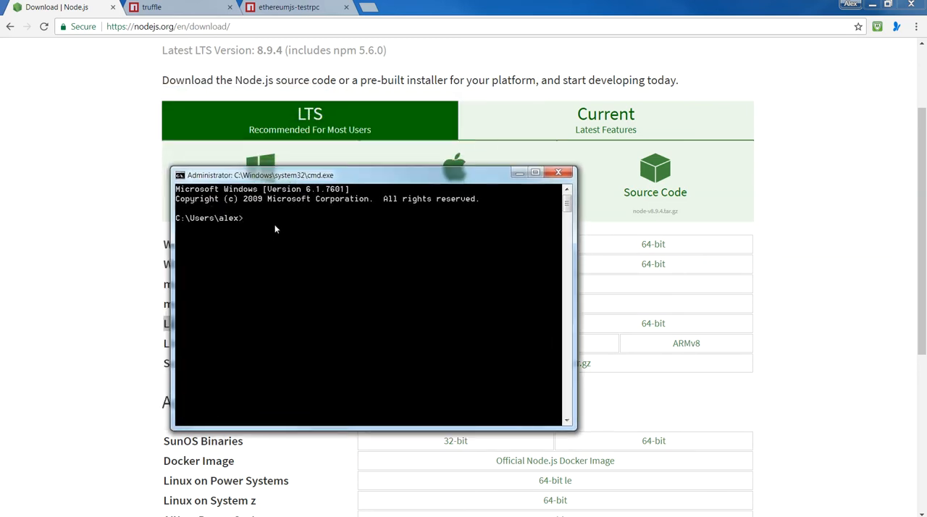
{"action": "mouse_move", "coordinate": [296, 244]}
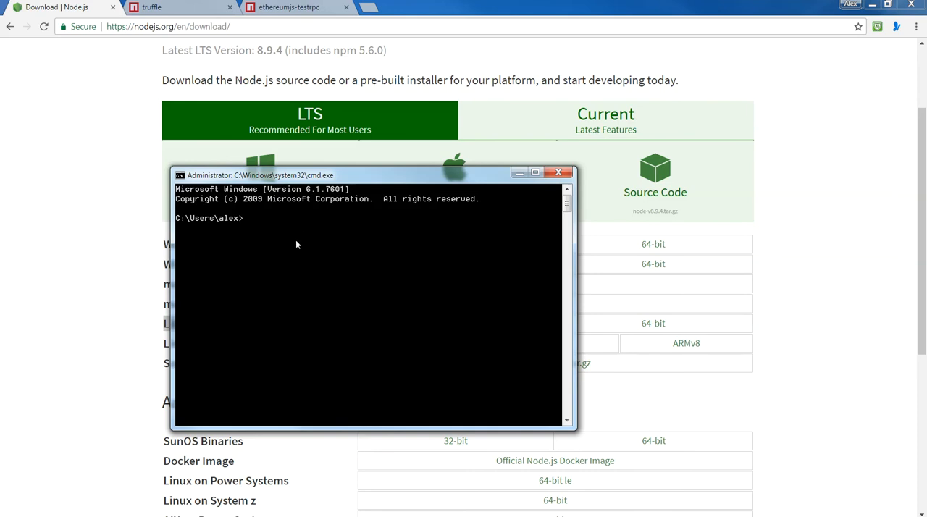
Run npm to confirm it responds with its usage help and version 5.6.0.
{"action": "type", "text": "npm"}
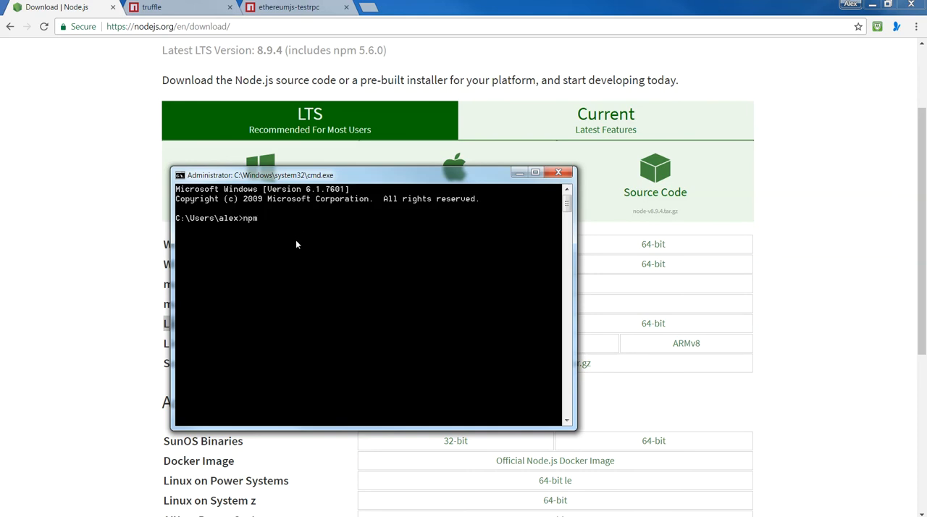
{"action": "key", "text": "enter"}
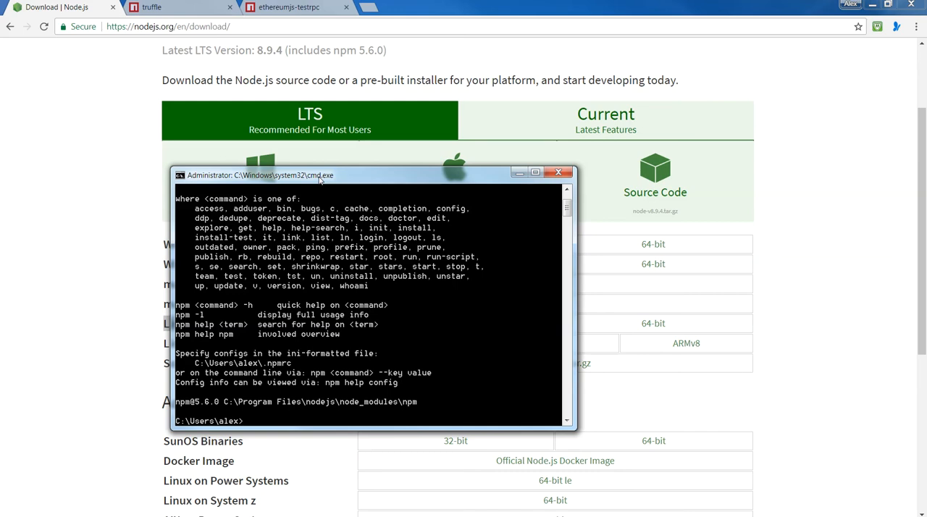
{"action": "mouse_move", "coordinate": [185, 7]}
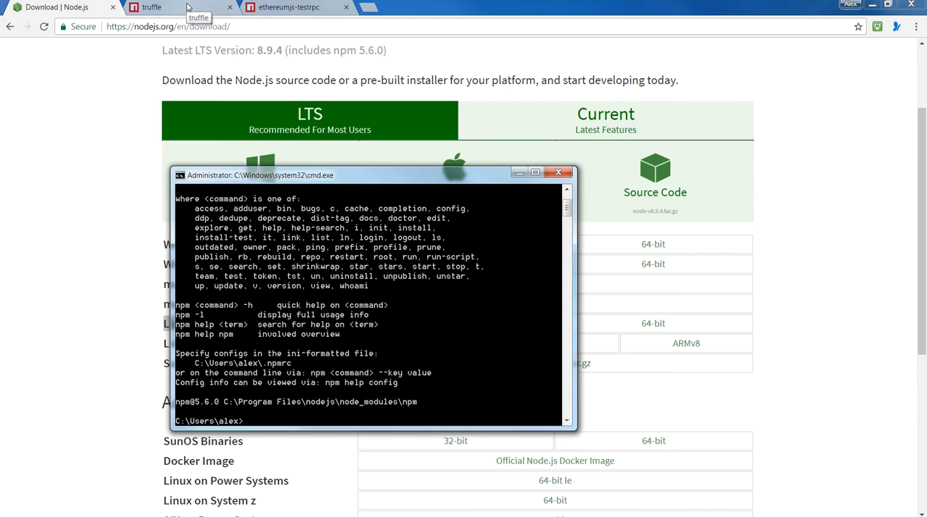
Select the npm install -g truffle command on the truffle package page.
{"action": "left_click", "coordinate": [152, 7]}
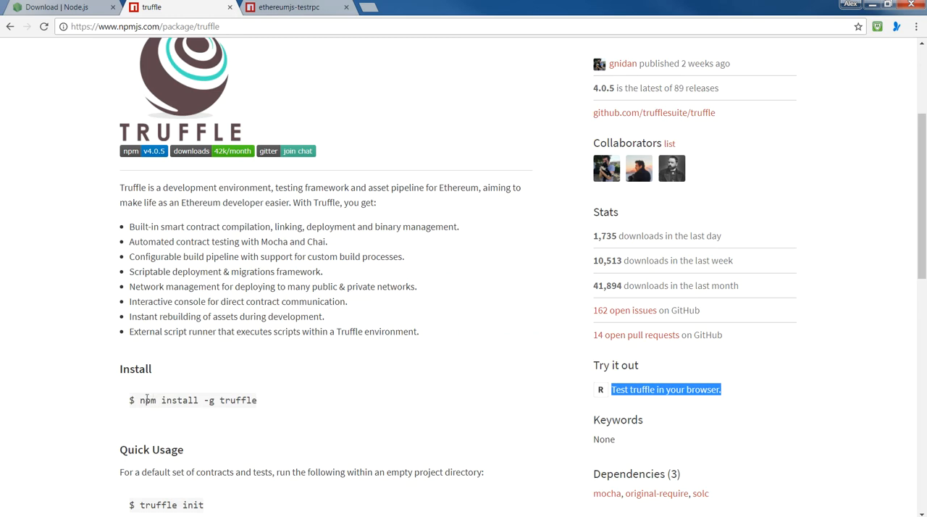
{"action": "double_click", "coordinate": [197, 400]}
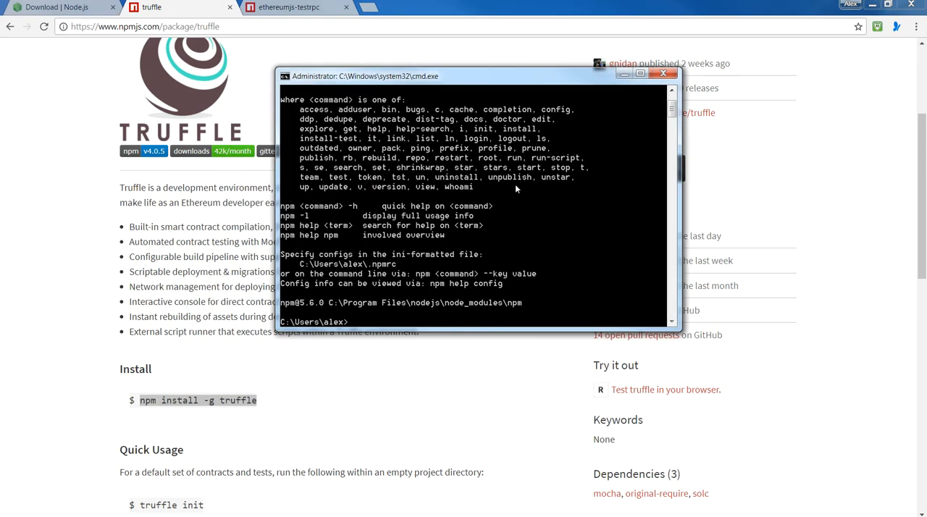
Run npm install -g truffle to install Truffle 4.0.5 globally.
{"action": "type", "text": "npm"}
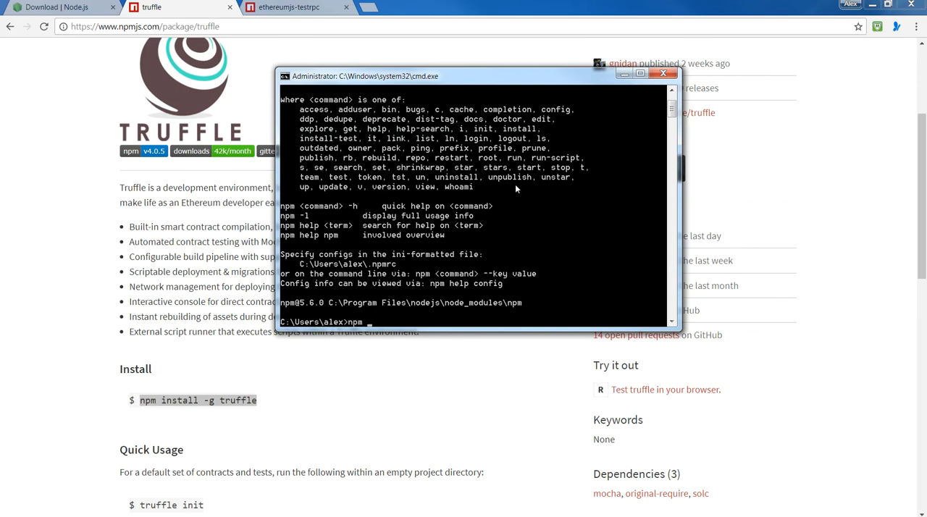
{"action": "type", "text": "install -g"}
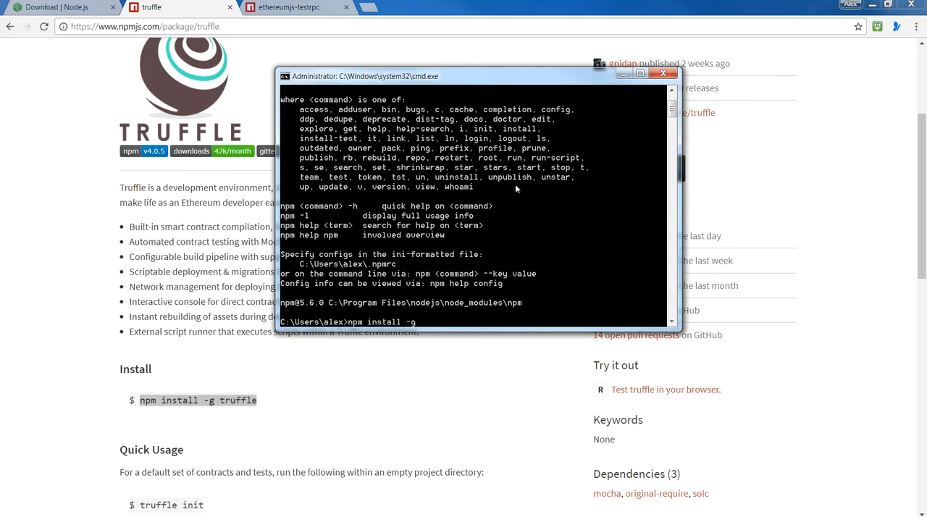
{"action": "type", "text": "truffle"}
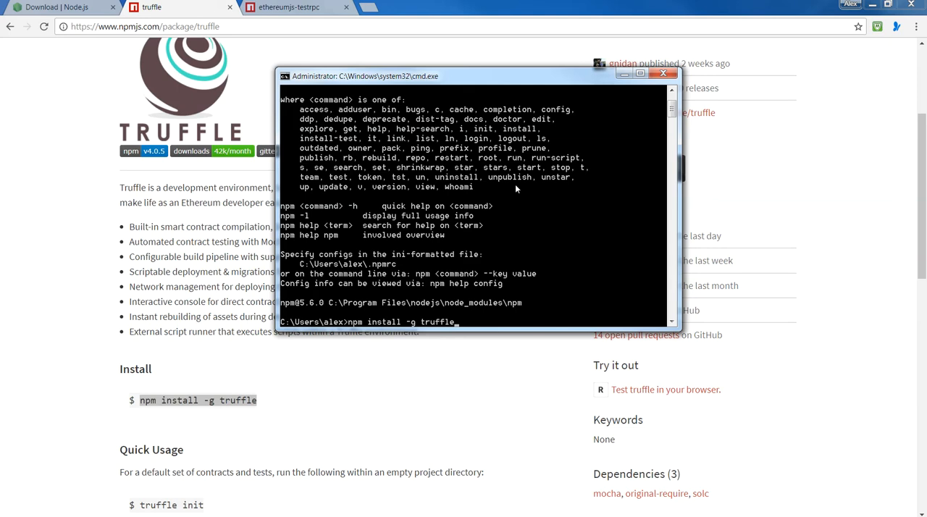
{"action": "key", "text": "enter"}
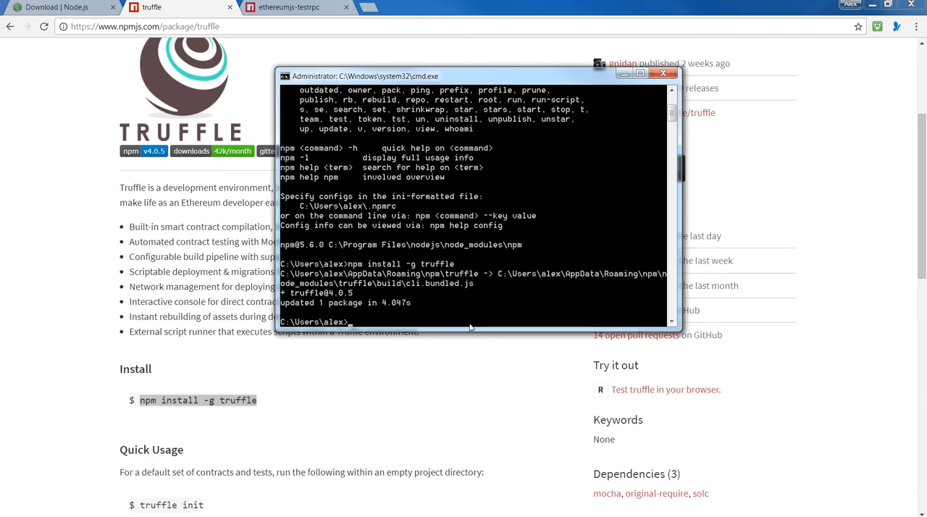
{"action": "mouse_move", "coordinate": [434, 320]}
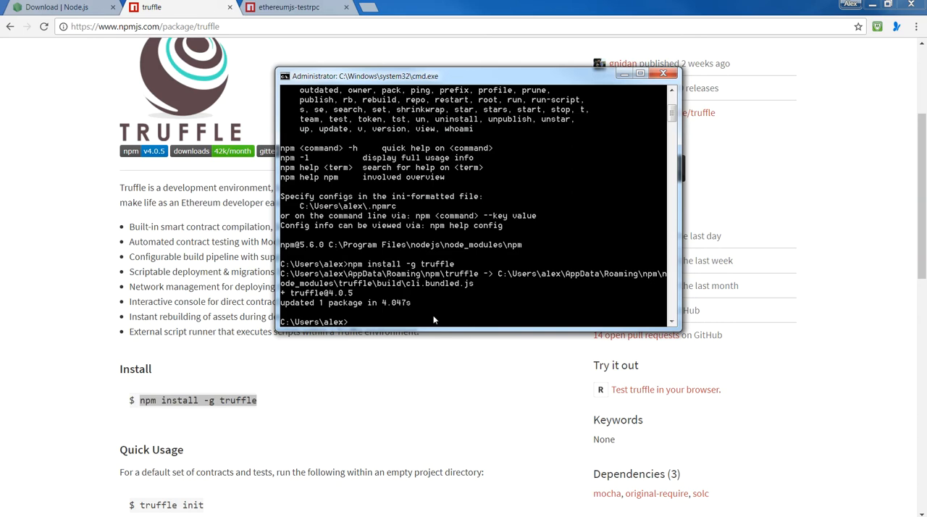
{"action": "mouse_move", "coordinate": [391, 325]}
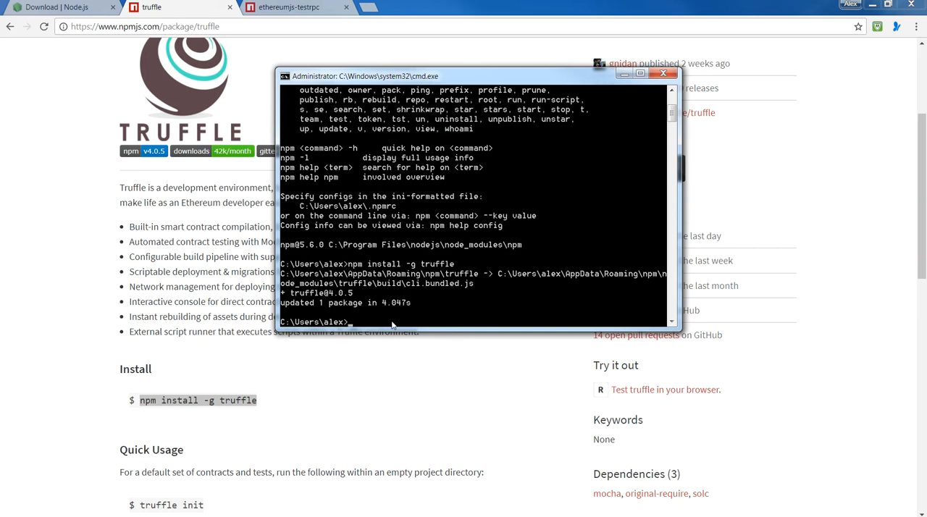
{"action": "mouse_move", "coordinate": [384, 294]}
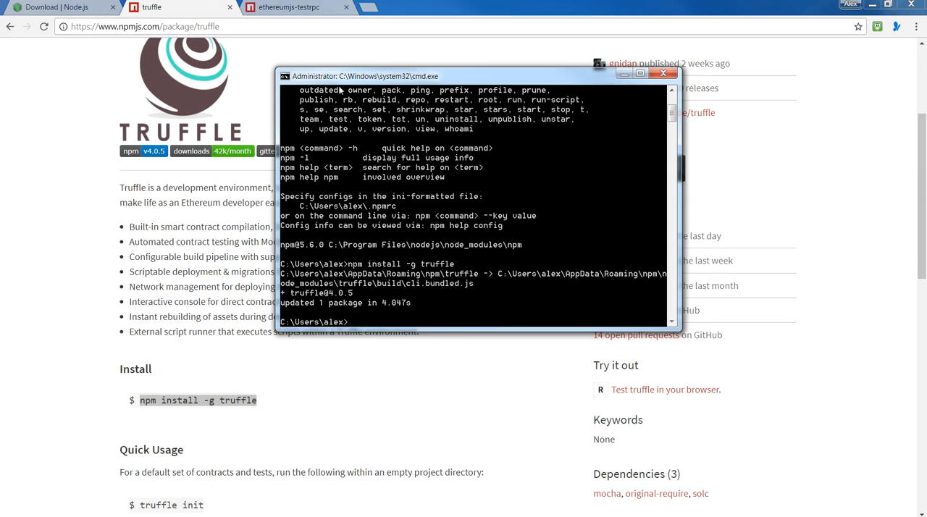
{"action": "mouse_move", "coordinate": [297, 6]}
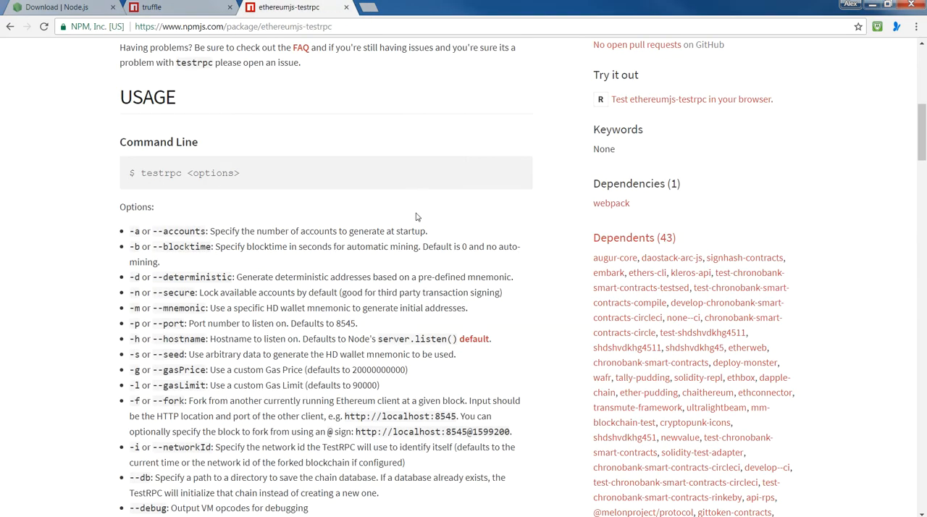
Scroll up to the INSTALL section of the ethereumjs-testrpc page.
{"action": "scroll", "scroll_direction": "up", "scroll_amount": 3}
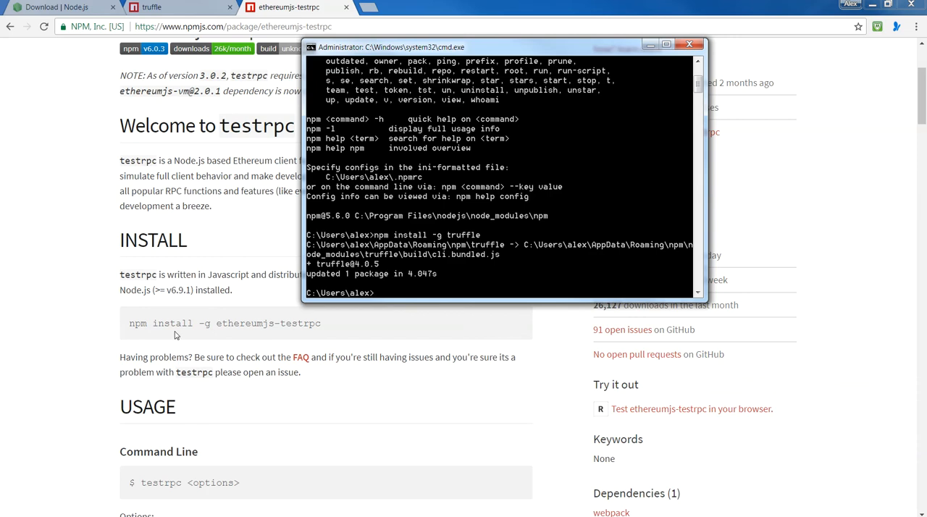
Run npm install -g ethereumjs-testrpc to install TestRPC 6.0.3 globally, enlarging the window for its output.
{"action": "type", "text": "npm -g"}
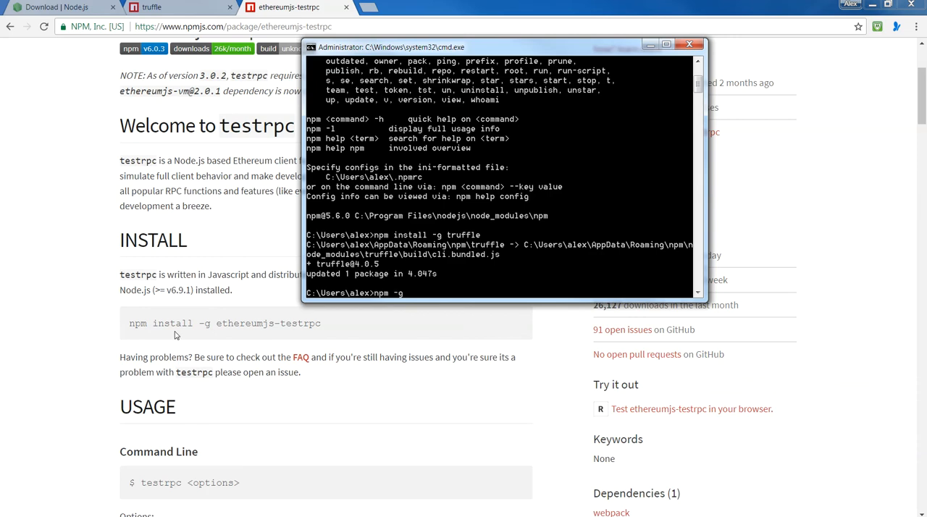
{"action": "type", "text": "ethereumjs-test"}
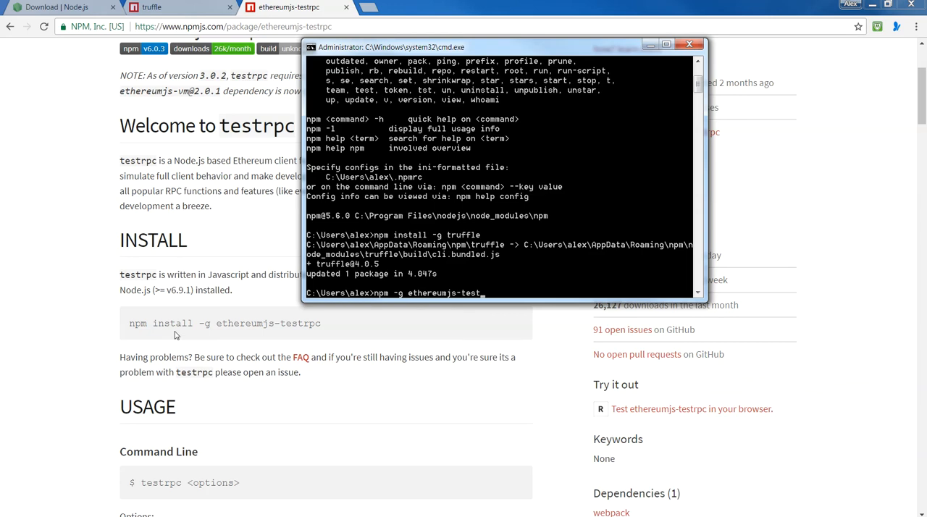
{"action": "type", "text": "rpc"}
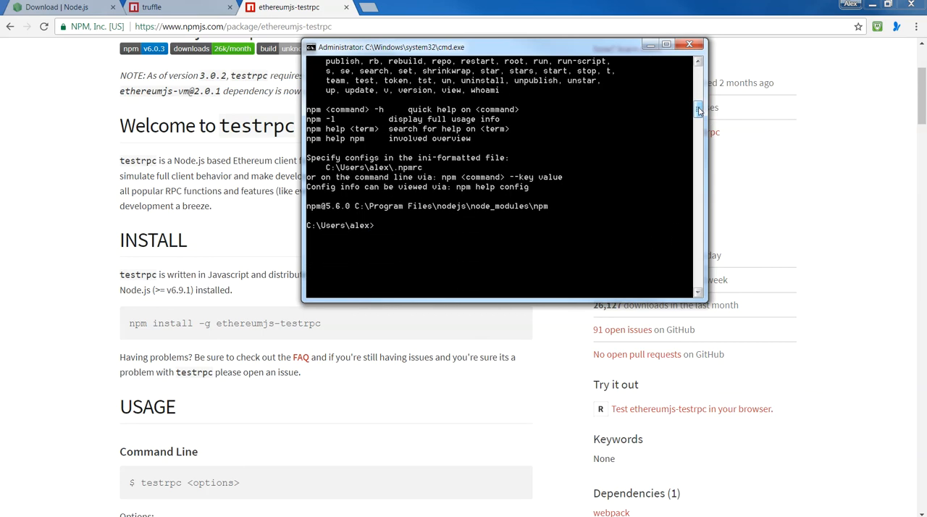
{"action": "type", "text": "npm -g ethereumjs-testrpc"}
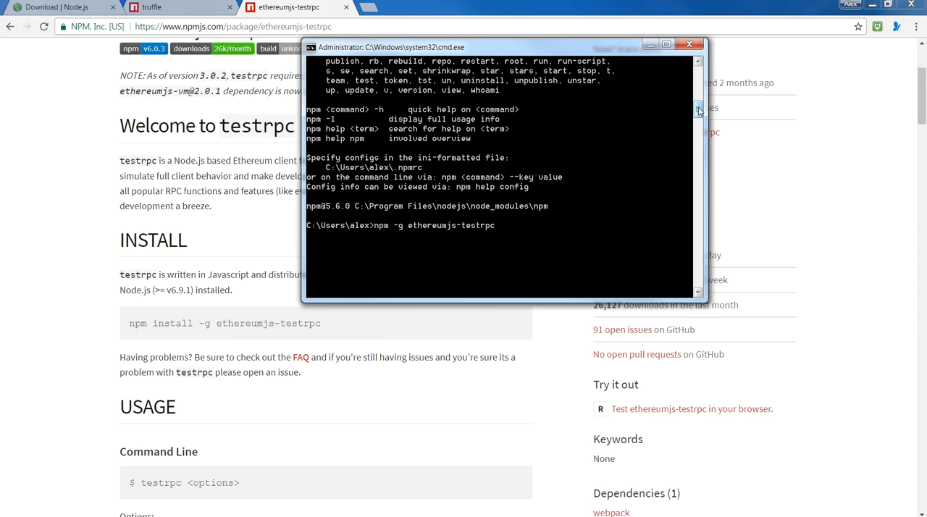
{"action": "type", "text": "install"}
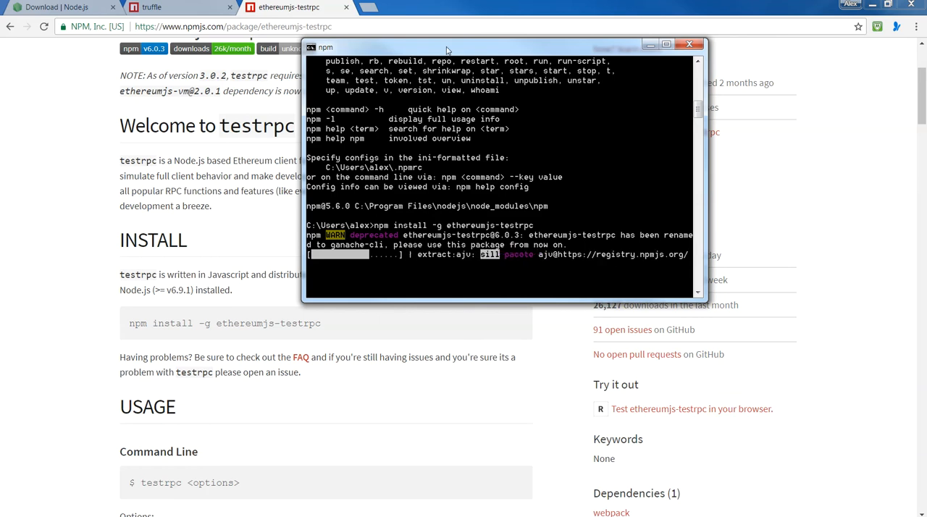
{"action": "left_click_drag", "start_coordinate": [446, 45], "coordinate": [397, 223]}
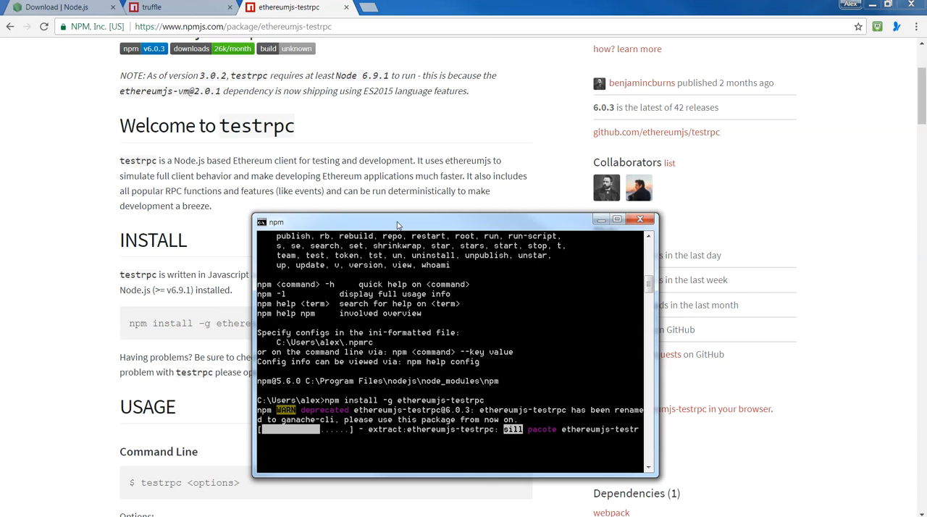
{"action": "left_click_drag", "start_coordinate": [397, 222], "coordinate": [397, 193]}
{"action": "type", "text": "truffle develop"}
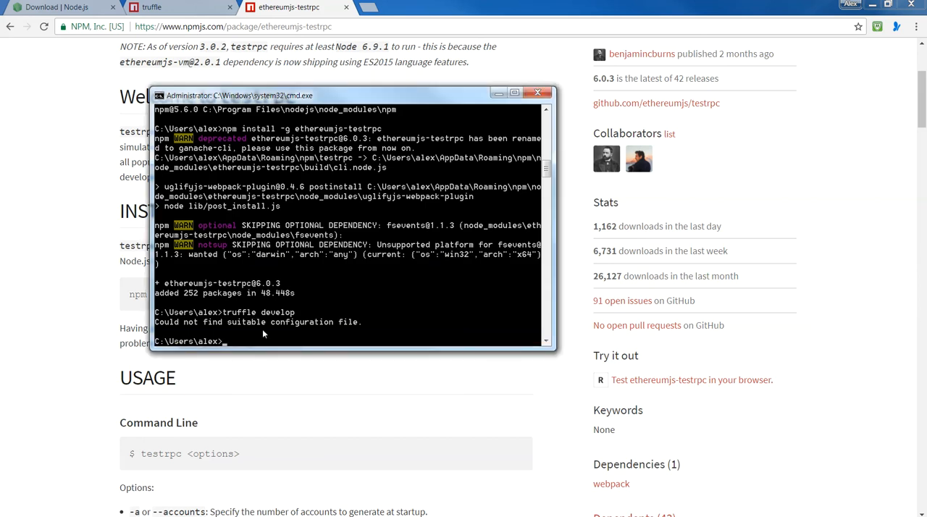
Run testrpc so it generates accounts and keys and listens on localhost:8545.
{"action": "type", "text": "testrpc"}
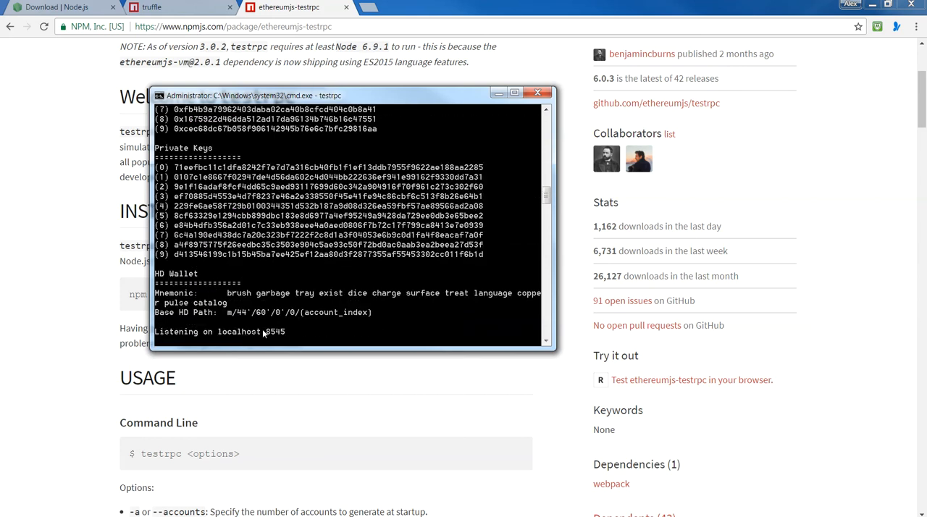
{"action": "mouse_move", "coordinate": [307, 334]}
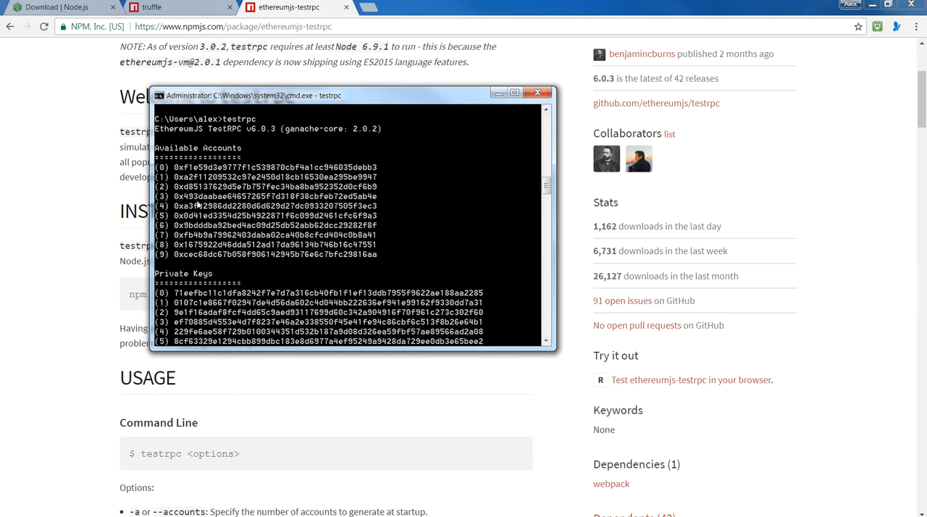
{"action": "mouse_move", "coordinate": [344, 258]}
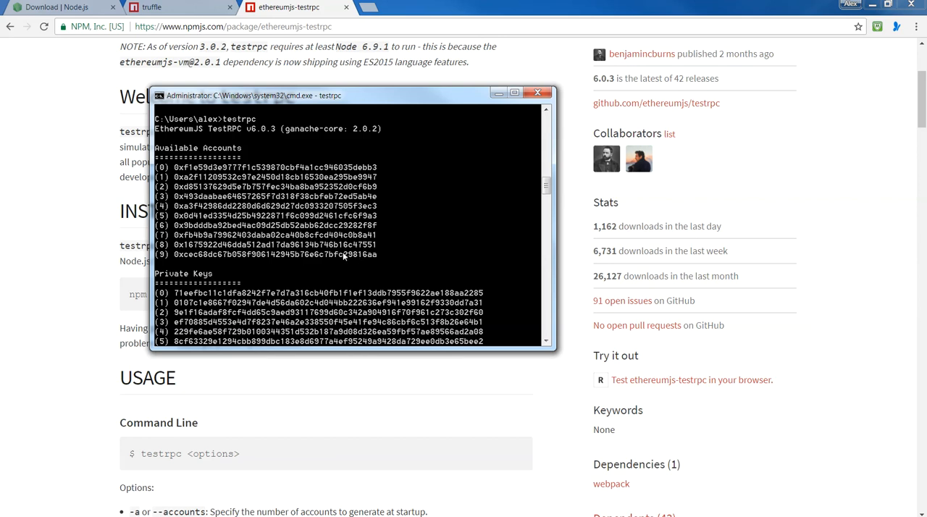
{"action": "mouse_move", "coordinate": [272, 278]}
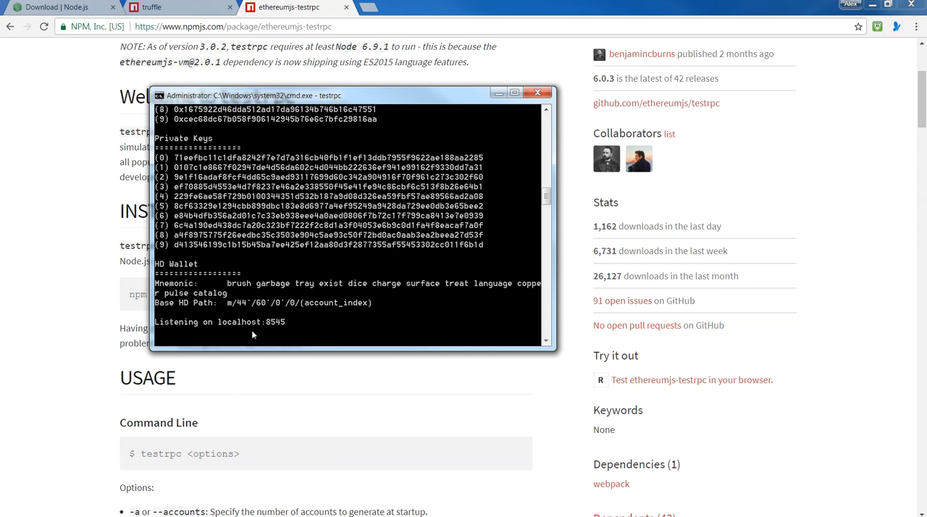
{"action": "mouse_move", "coordinate": [258, 324]}
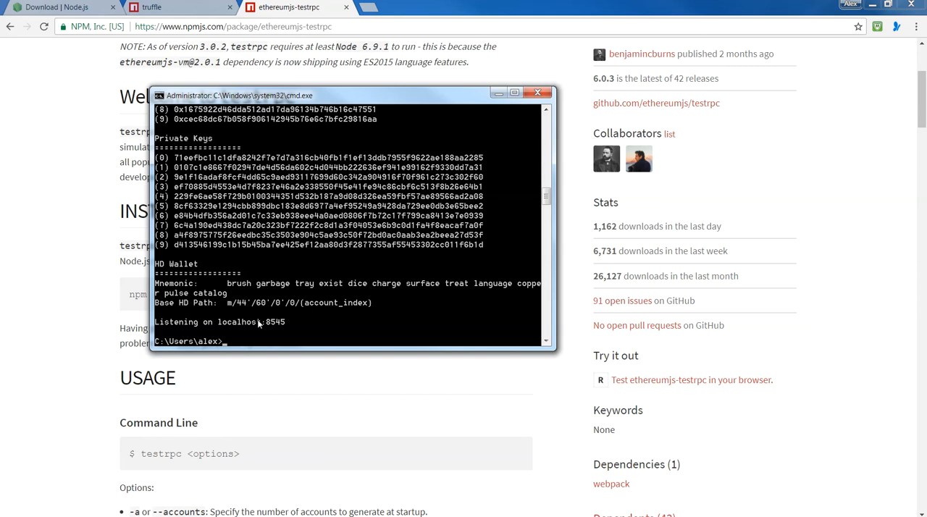
Create EthereumTest\proj1 with mkdir and cd, confirm it is empty with dir, and begin the truffle command.
{"action": "type", "text": "mkdir E"}
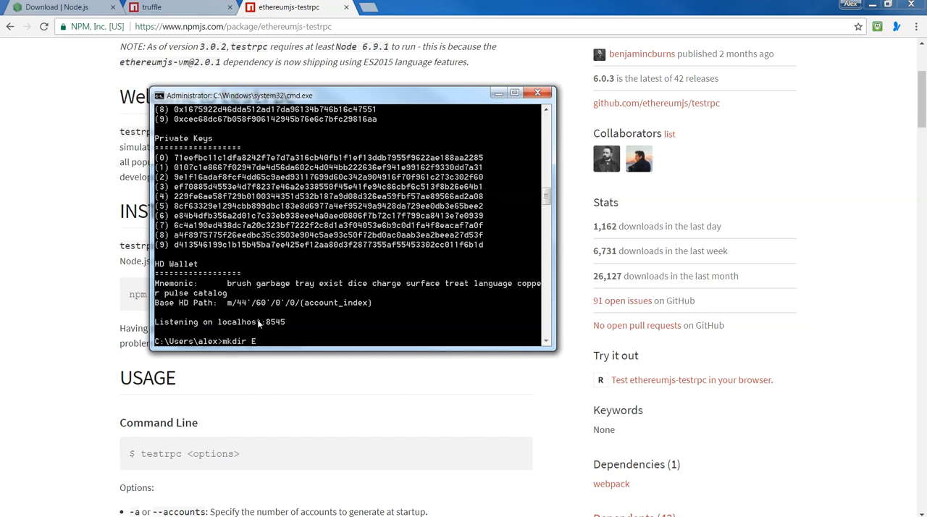
{"action": "type", "text": "thereumTest"}
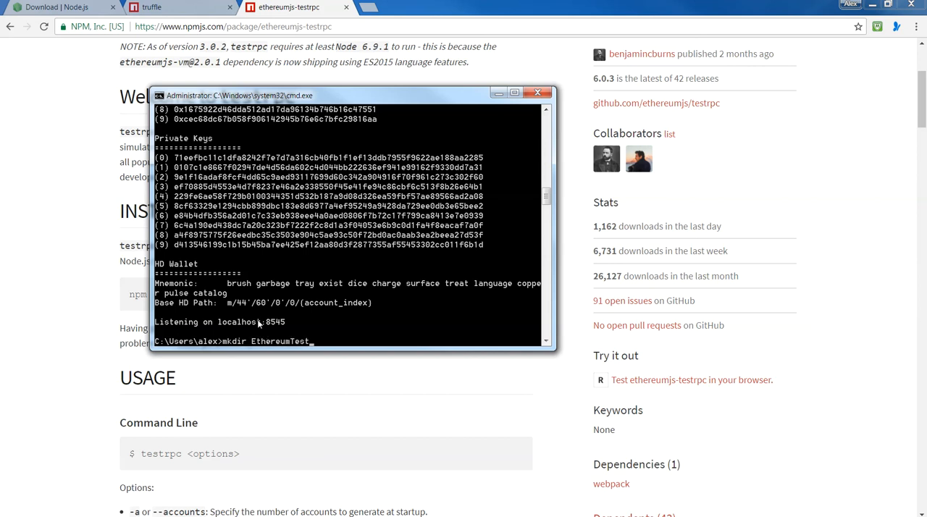
{"action": "type", "text": "cd EthereumTest"}
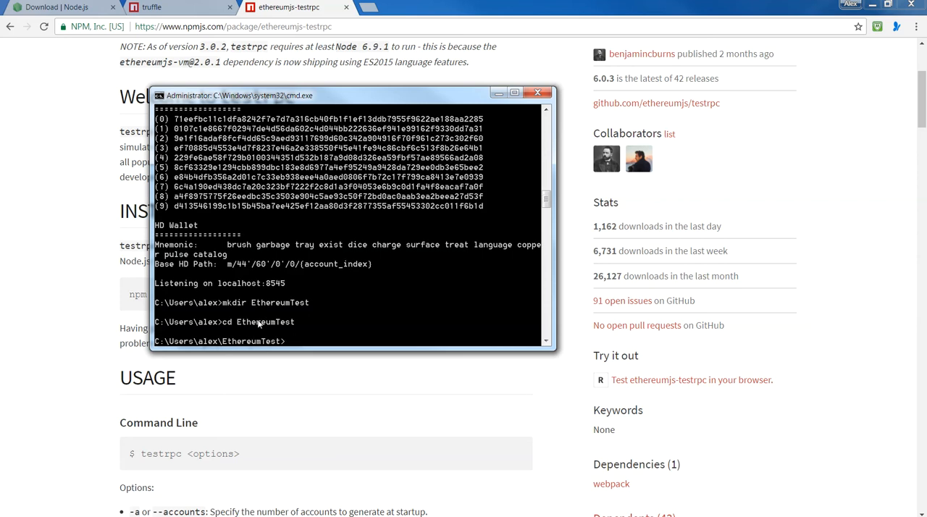
{"action": "type", "text": "mkdir proj1"}
{"action": "type", "text": "cd proj1"}
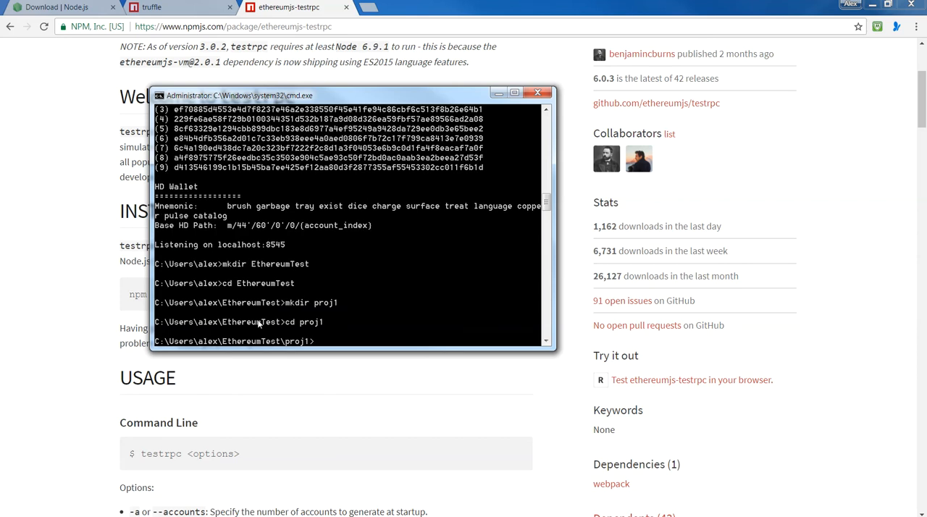
{"action": "type", "text": "dir"}
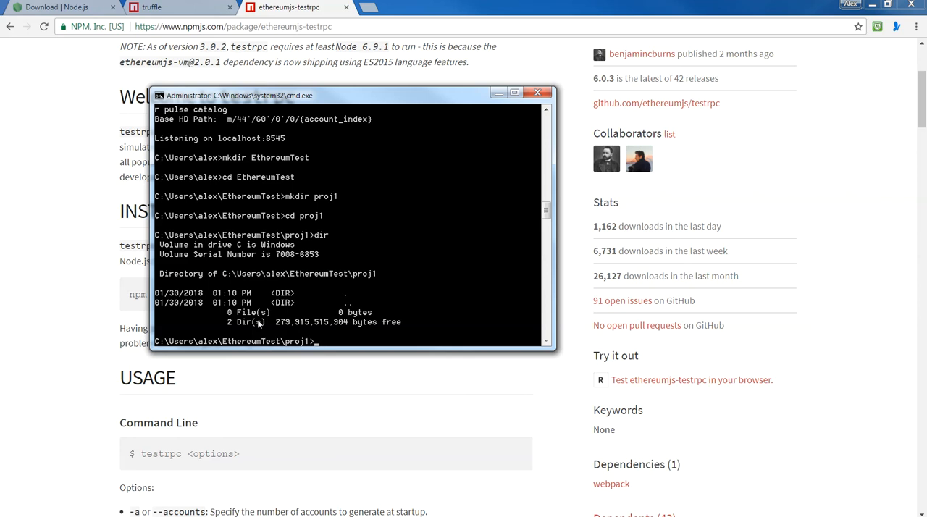
{"action": "type", "text": "truffle"}
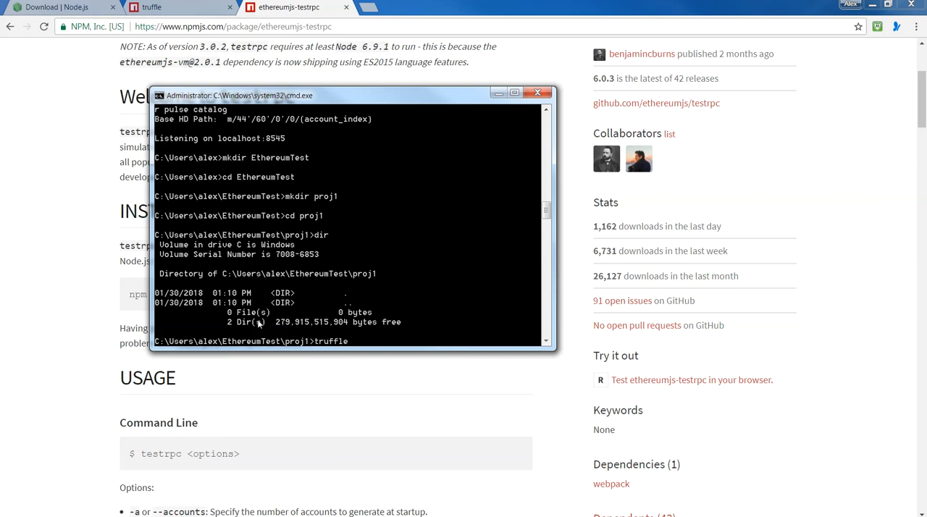